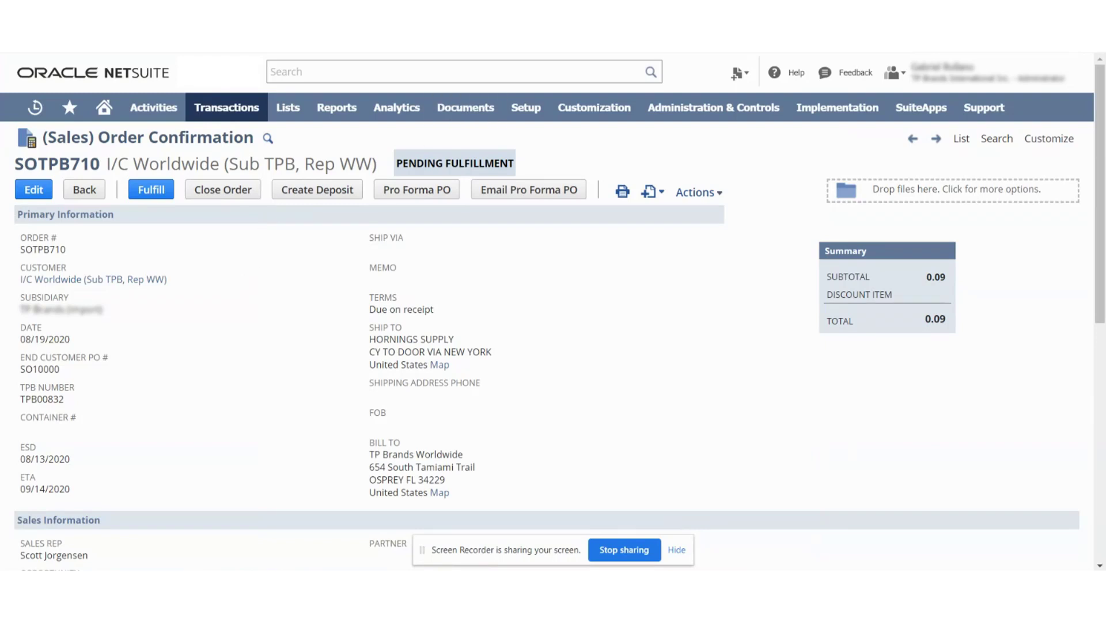
Search globally for CABINETCONTAINERDIRECT and open its Lot Numbered Inventory Item record.
{"action": "left_click", "coordinate": [153, 107]}
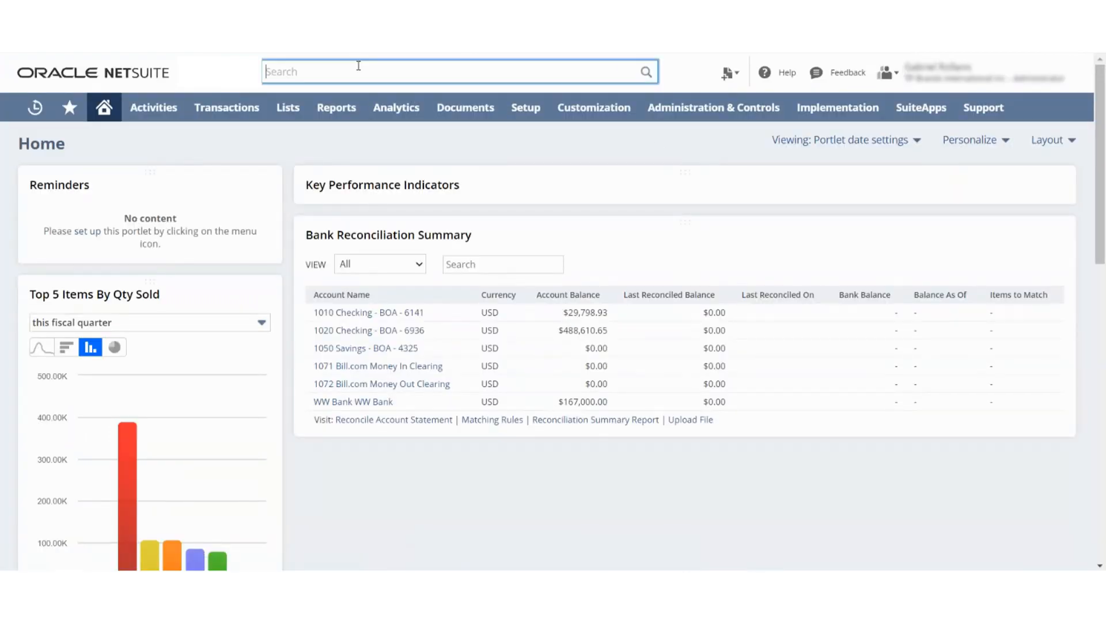
{"action": "type", "text": "CABINETCONTAINERDIRECT"}
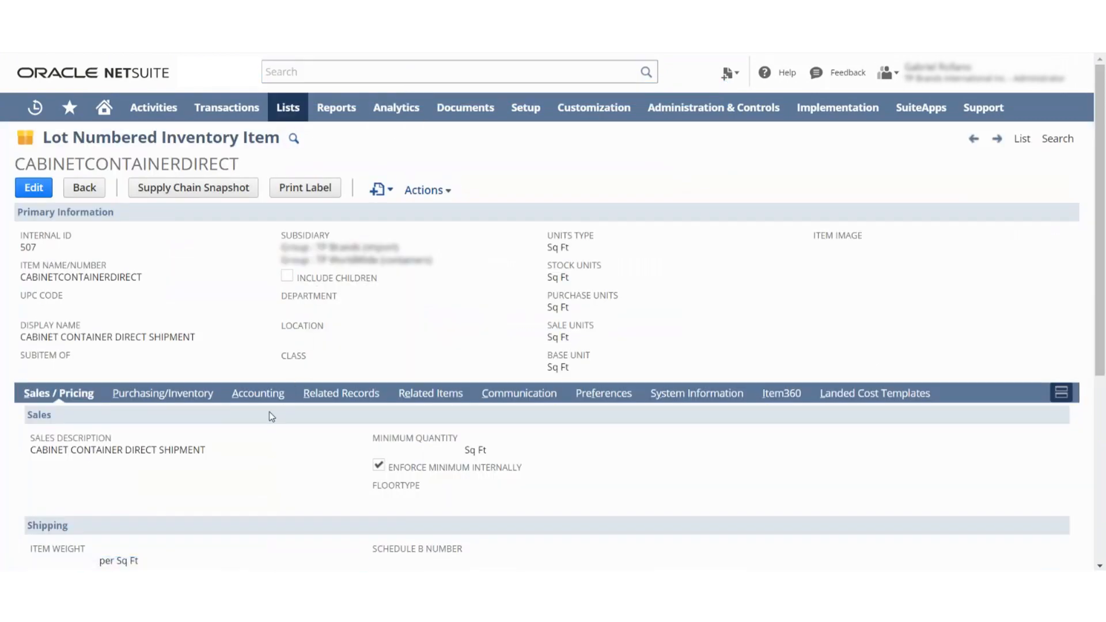
{"action": "mouse_move", "coordinate": [225, 365]}
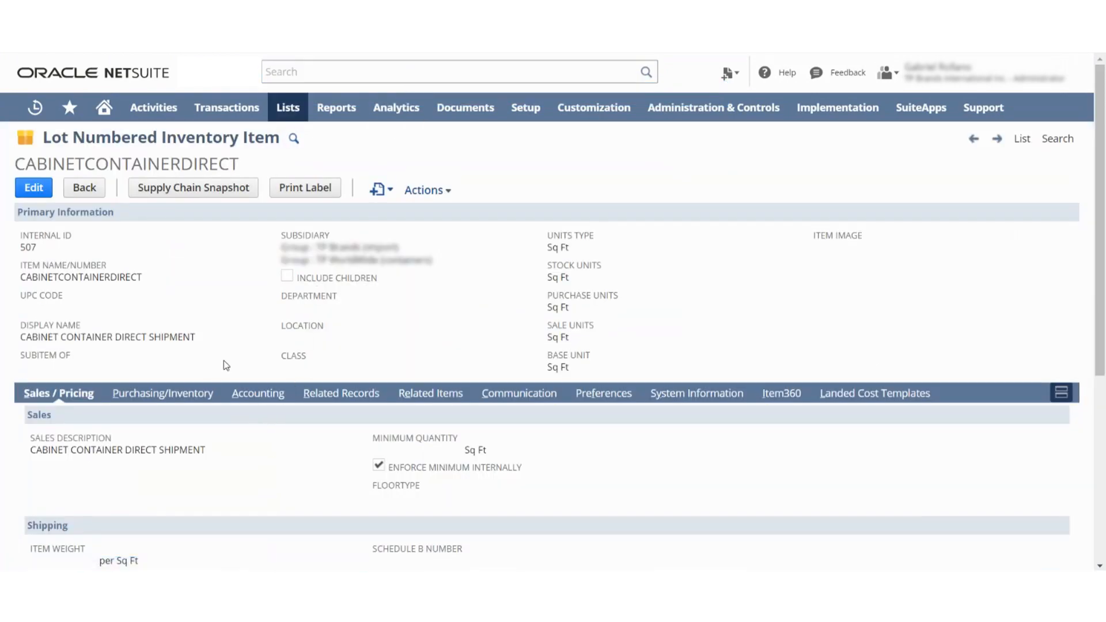
{"action": "scroll", "scroll_direction": "down", "scroll_amount": 3}
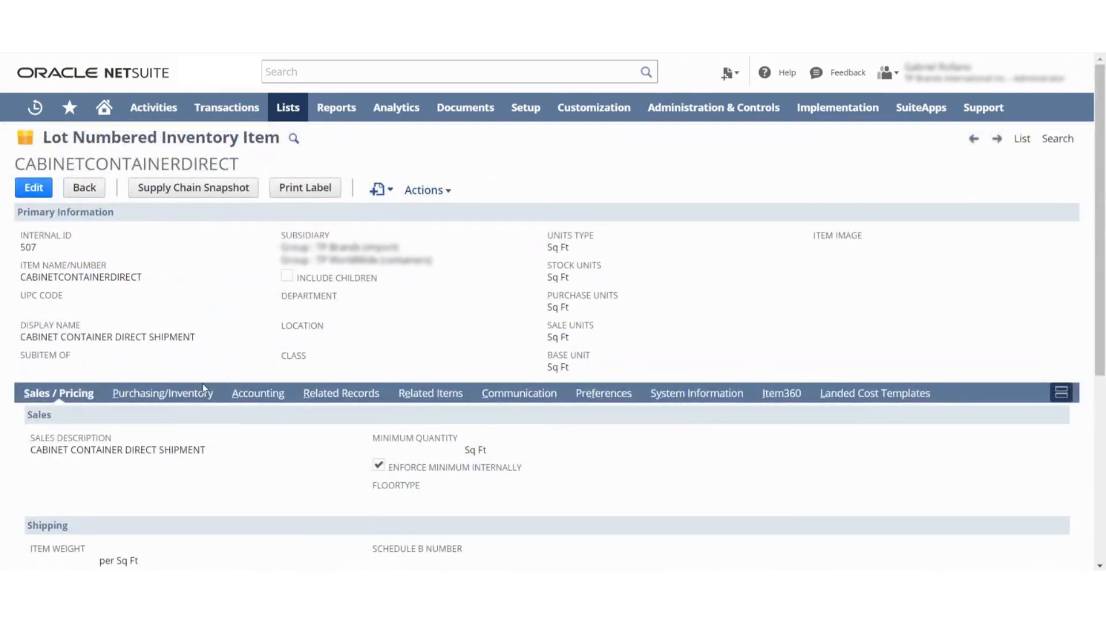
Show the Purchasing/Inventory subtab with costing, purchase prices, and Drop Ship/Special Order checkboxes.
{"action": "left_click", "coordinate": [163, 393]}
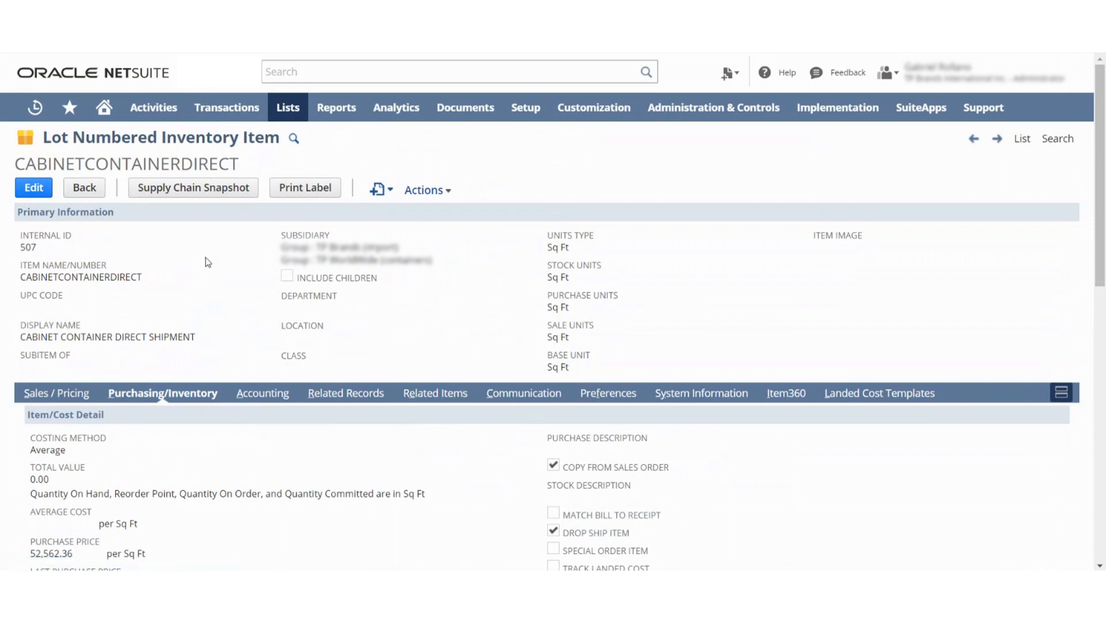
{"action": "mouse_move", "coordinate": [733, 447]}
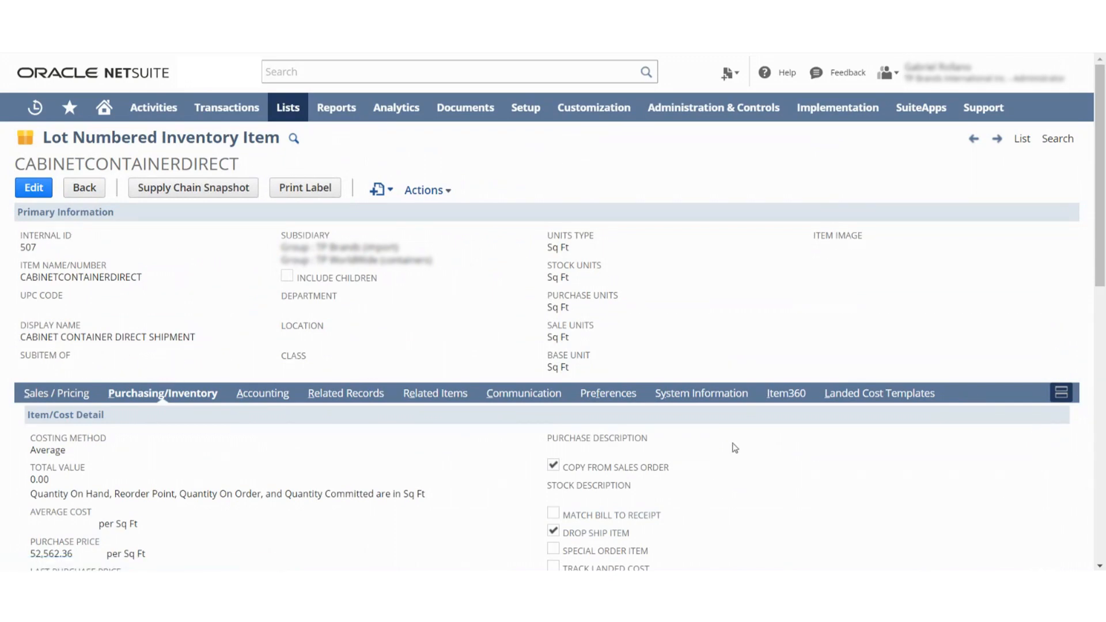
{"action": "scroll", "scroll_direction": "down", "scroll_amount": 3}
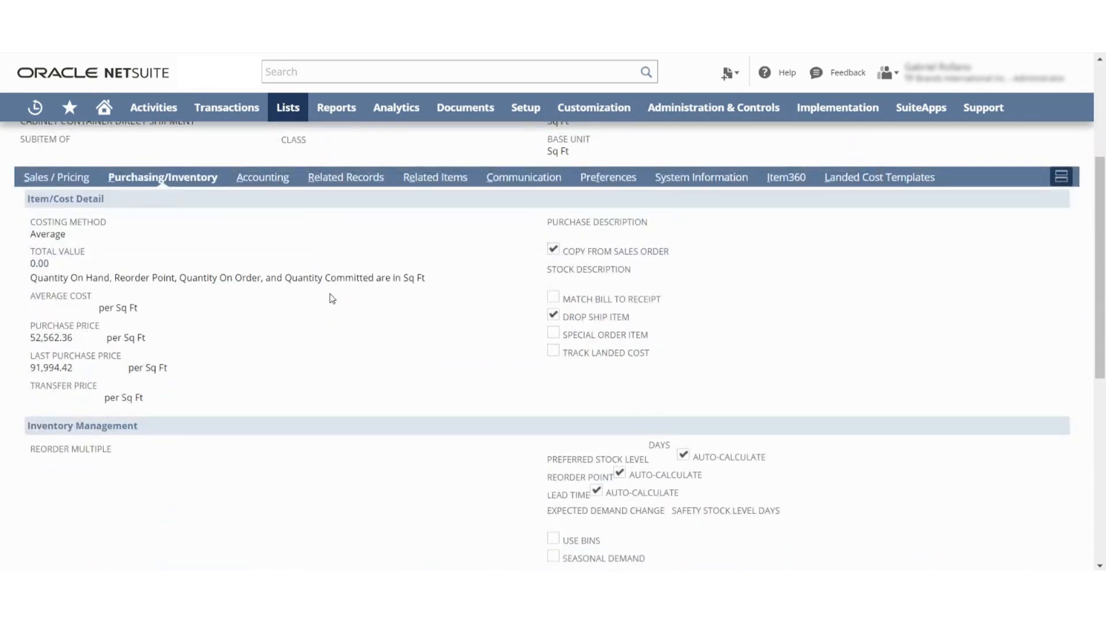
{"action": "mouse_move", "coordinate": [637, 309]}
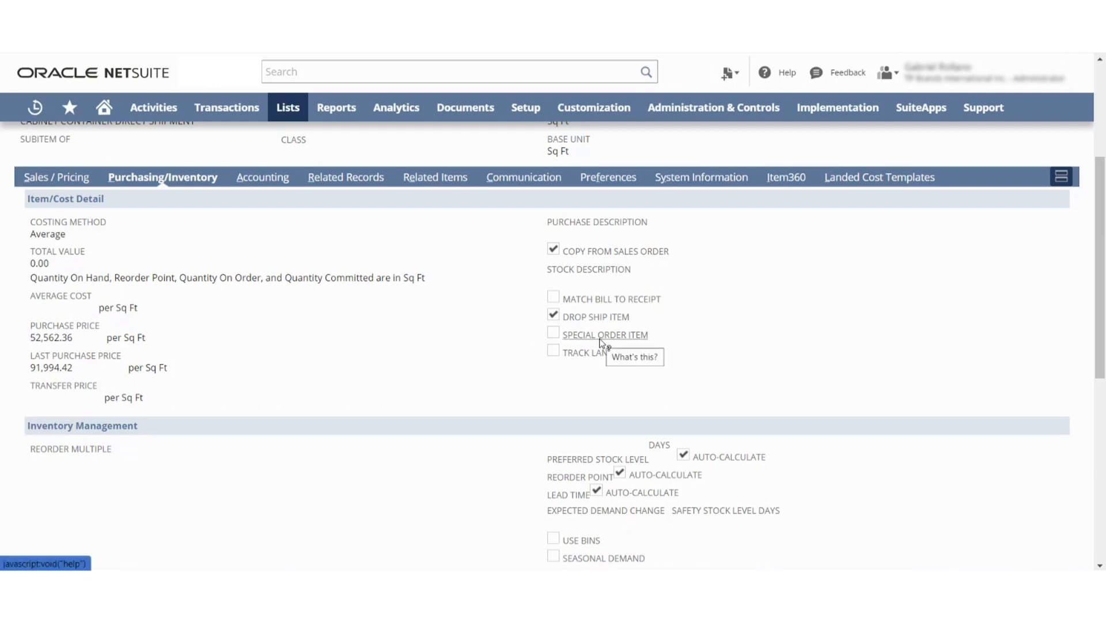
{"action": "mouse_move", "coordinate": [399, 304]}
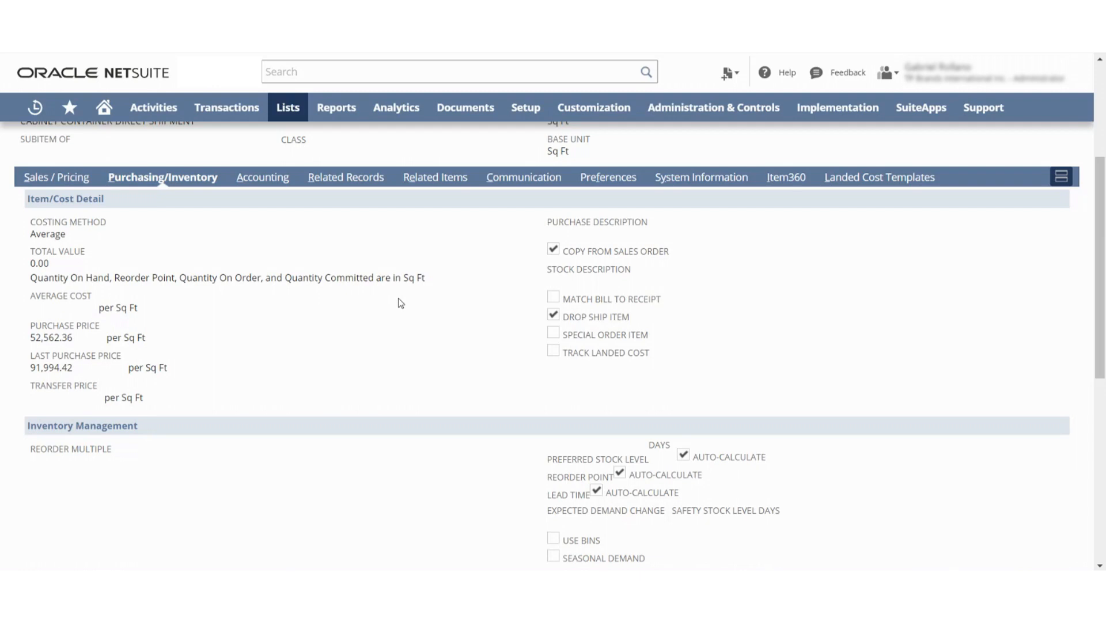
{"action": "mouse_move", "coordinate": [645, 283]}
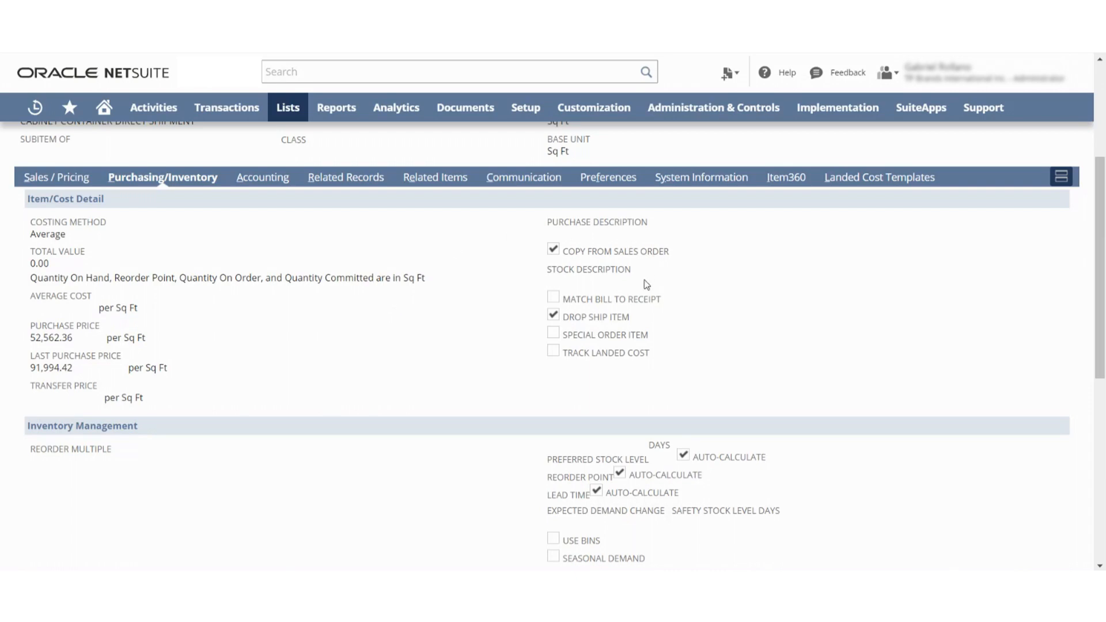
{"action": "mouse_move", "coordinate": [328, 238]}
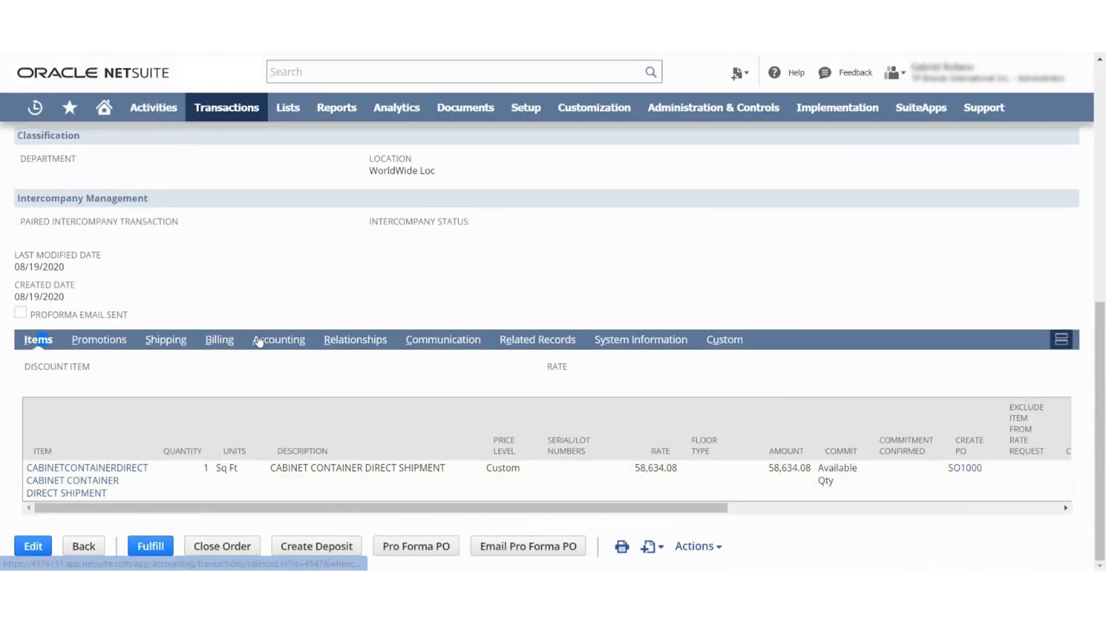
{"action": "left_click", "coordinate": [538, 340]}
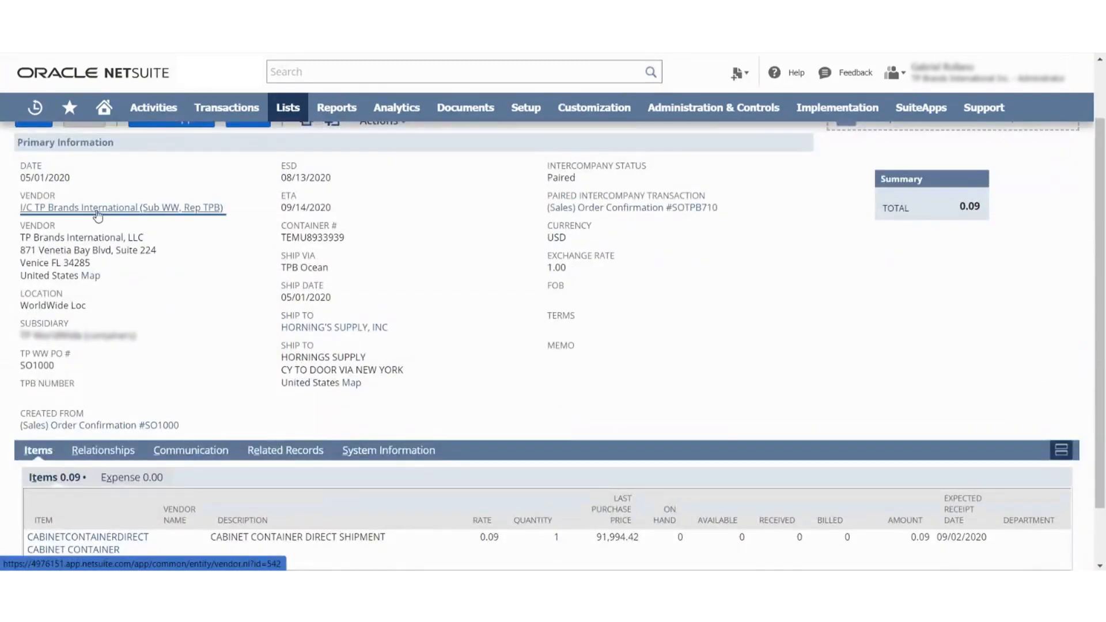
{"action": "mouse_move", "coordinate": [226, 332]}
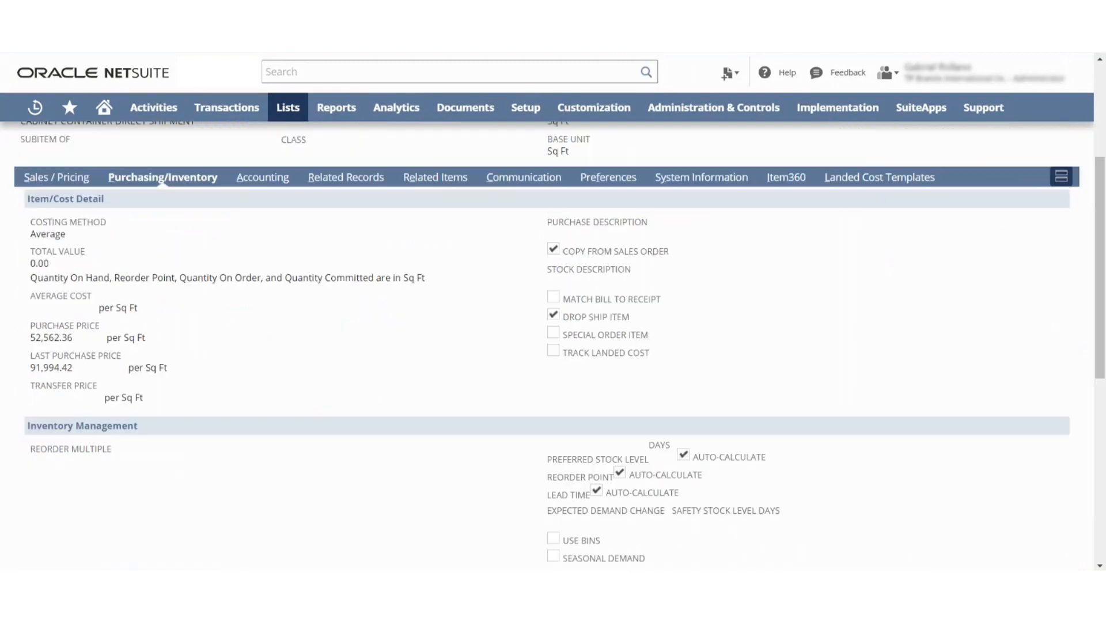
Display the Vendors subtab, showing I/C TP Brands International preferred at USD 0.09.
{"action": "scroll", "scroll_direction": "down", "scroll_amount": 3}
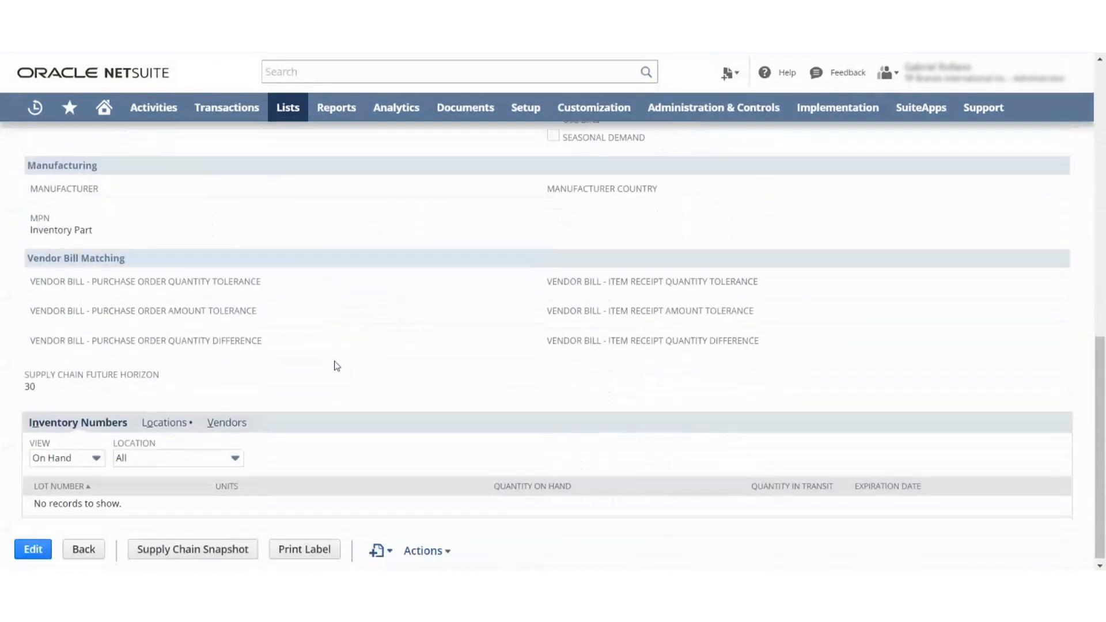
{"action": "left_click", "coordinate": [226, 423]}
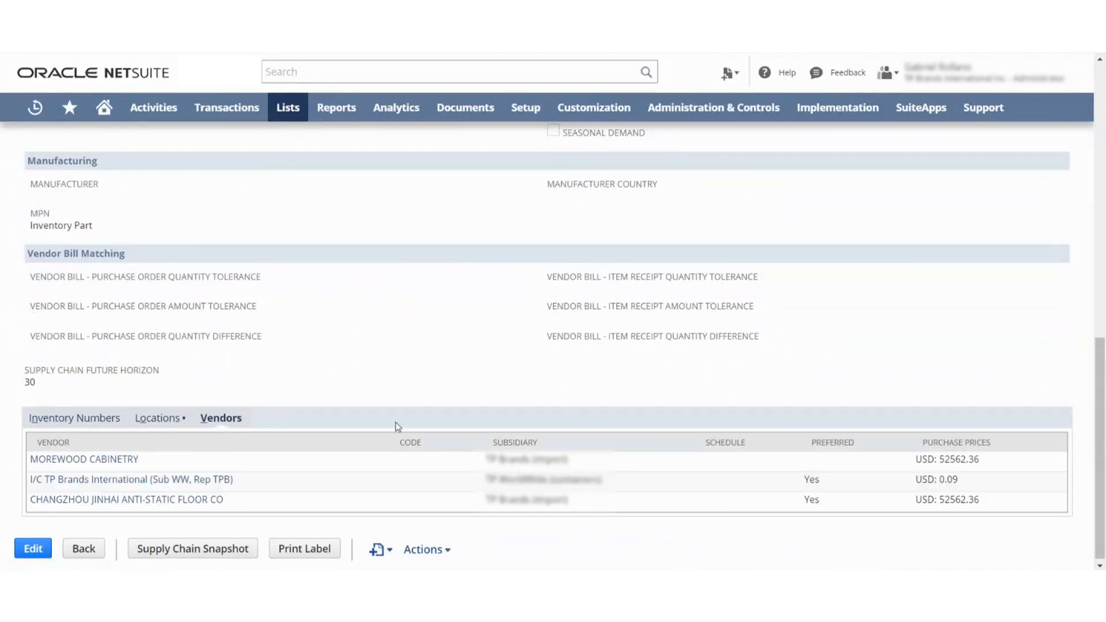
{"action": "mouse_move", "coordinate": [137, 480]}
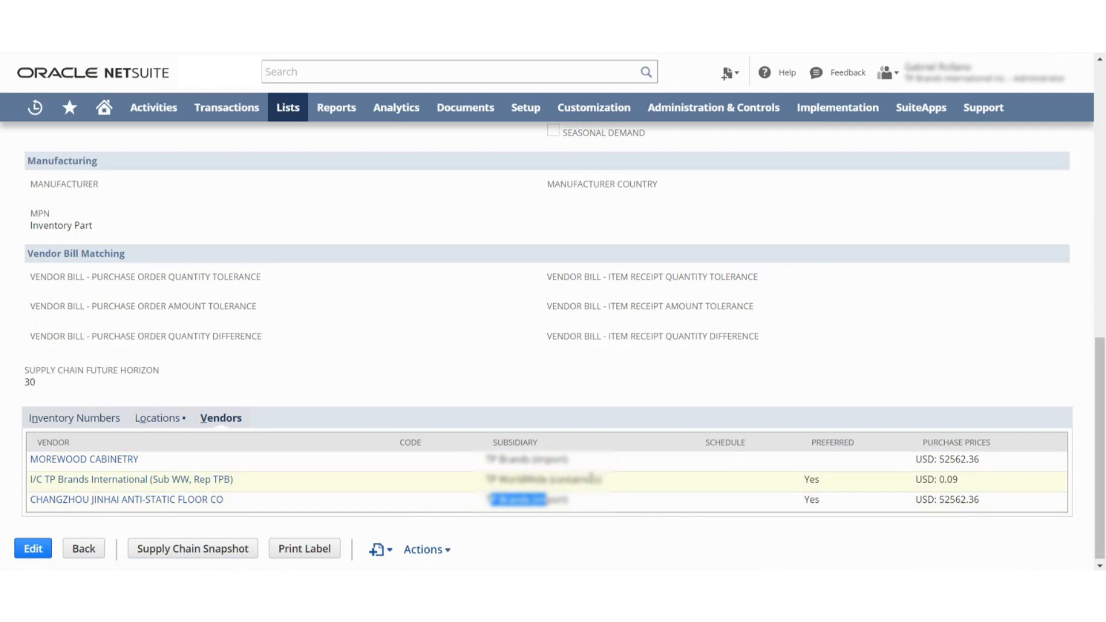
{"action": "mouse_move", "coordinate": [72, 485]}
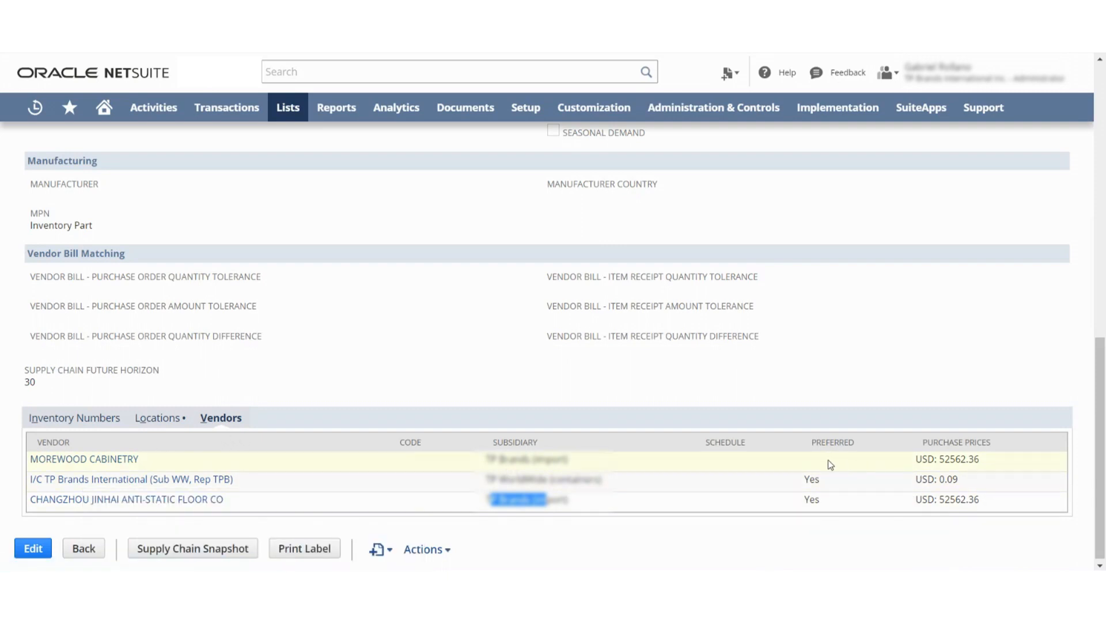
{"action": "mouse_move", "coordinate": [428, 283]}
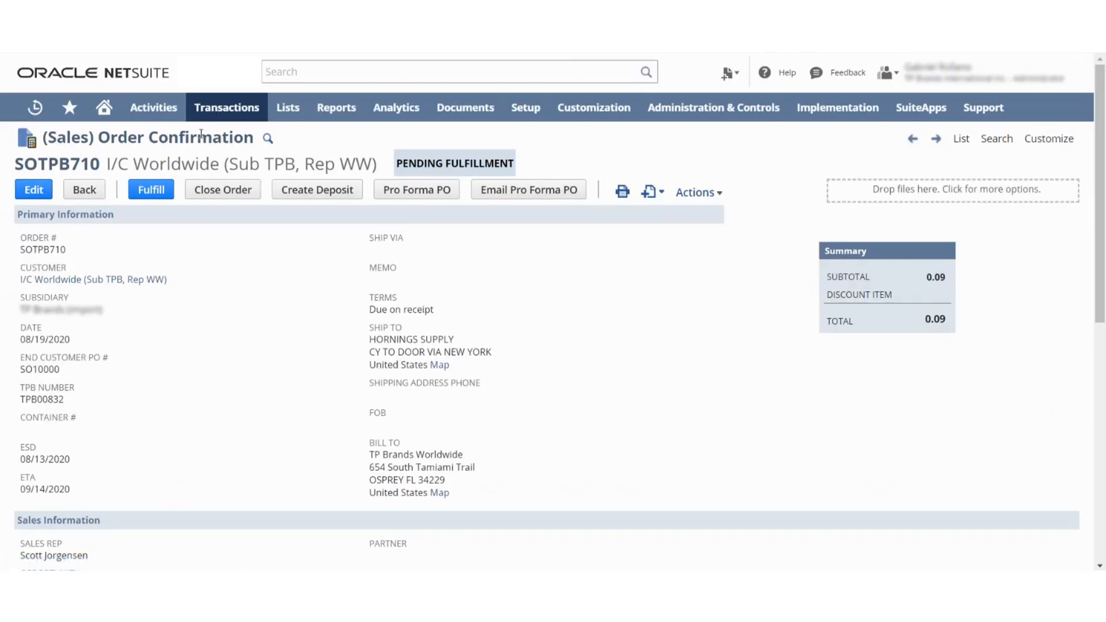
Show SOTPB710's Related Records and item lines with CABINETCONTAINERDIRECT at 0.09 as special order.
{"action": "scroll", "scroll_direction": "down", "scroll_amount": 3}
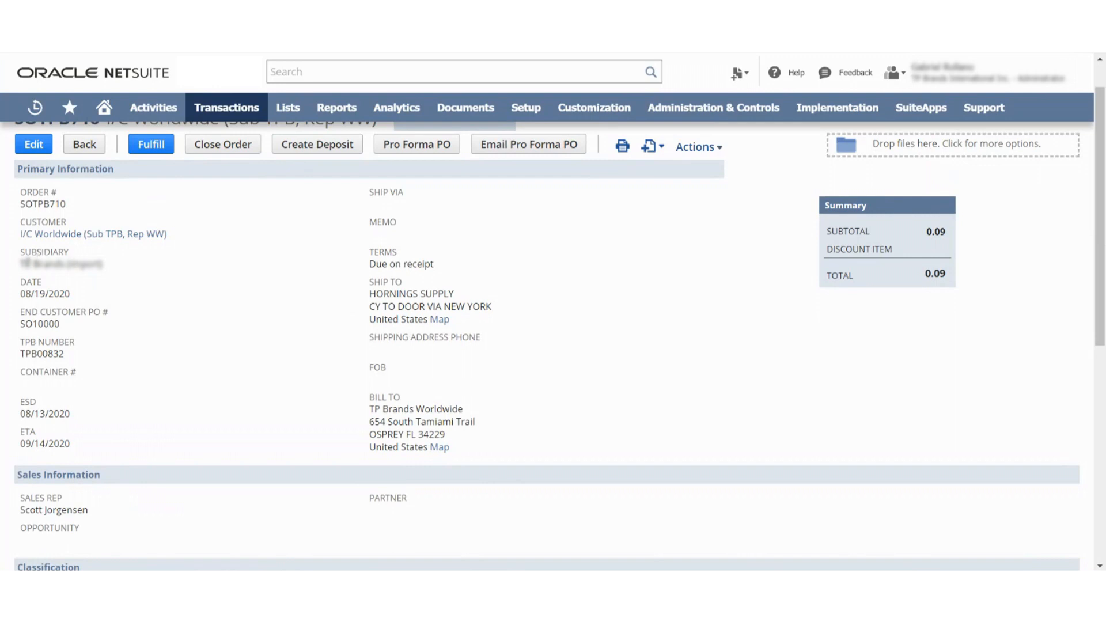
{"action": "mouse_move", "coordinate": [16, 246]}
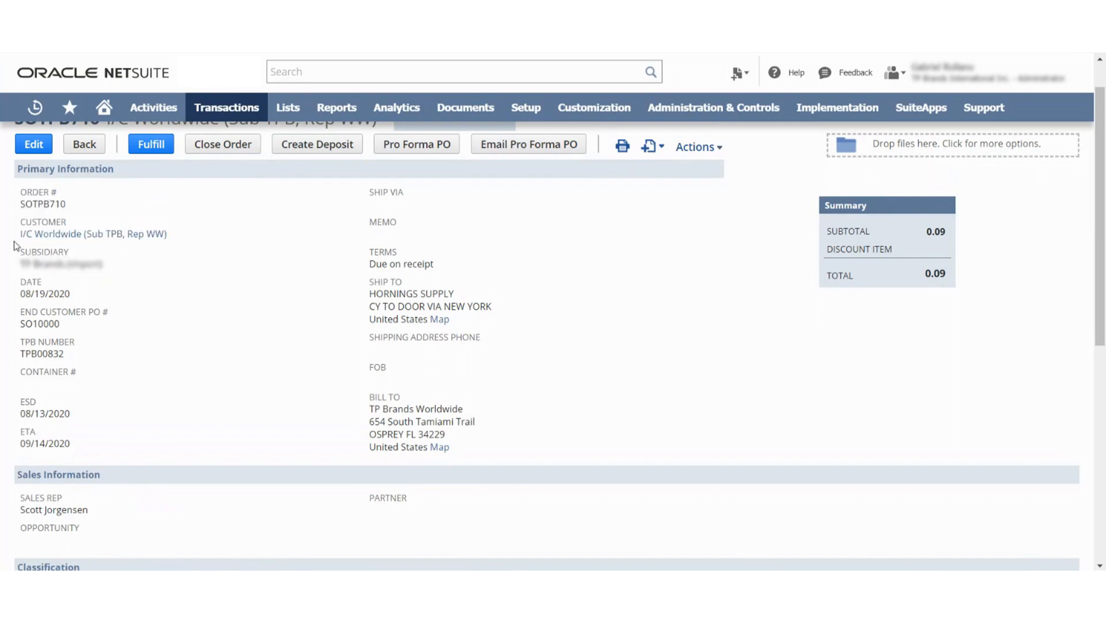
{"action": "mouse_move", "coordinate": [28, 243]}
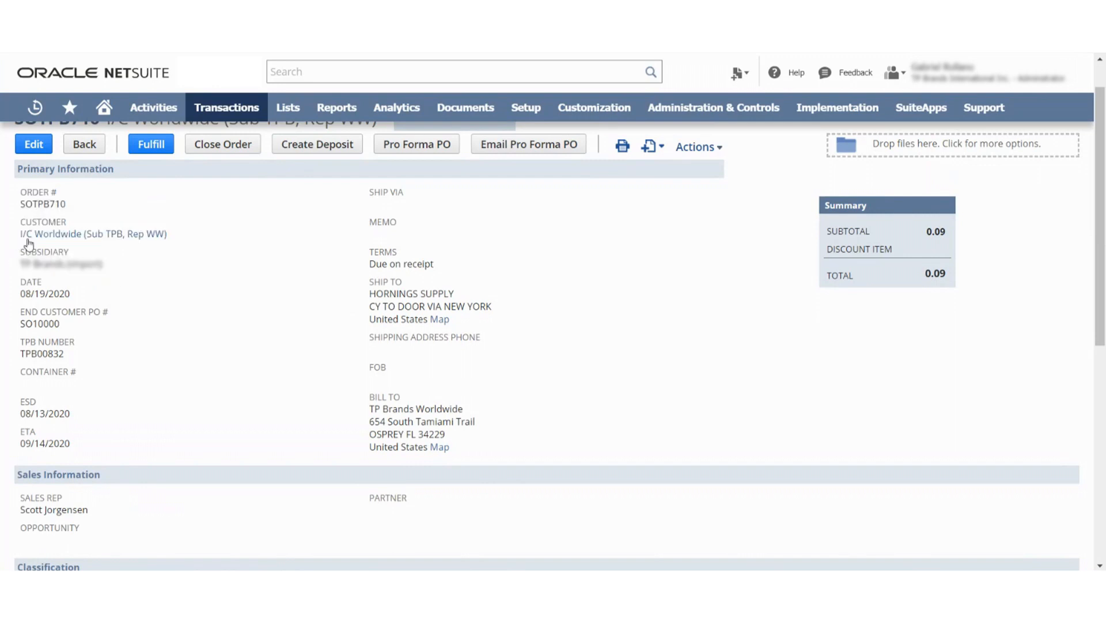
{"action": "scroll", "scroll_direction": "down", "scroll_amount": 3}
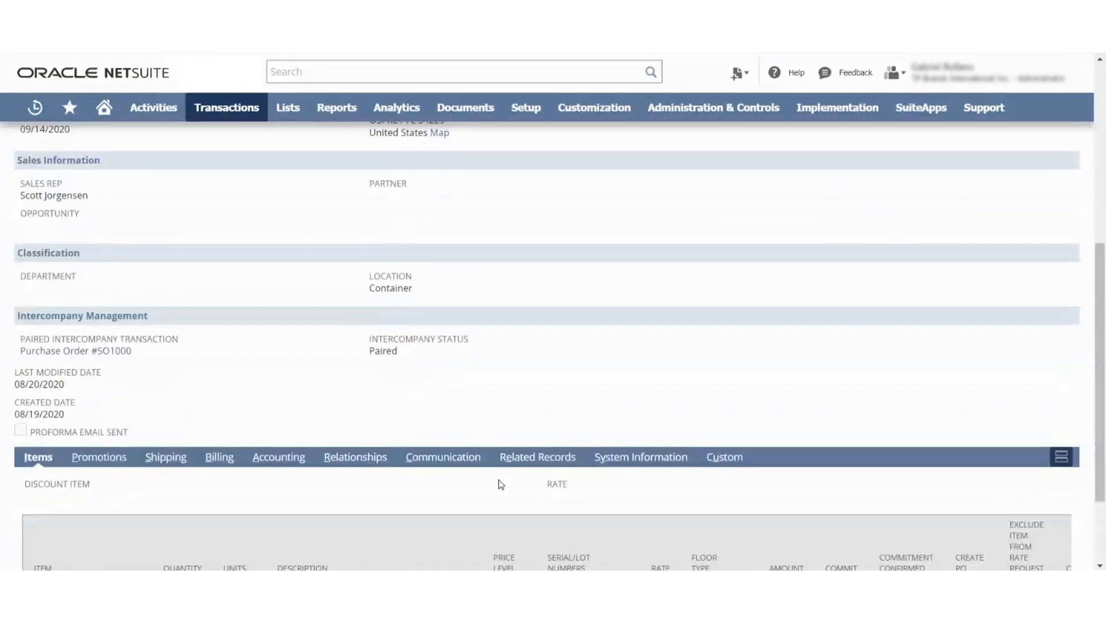
{"action": "left_click", "coordinate": [538, 457]}
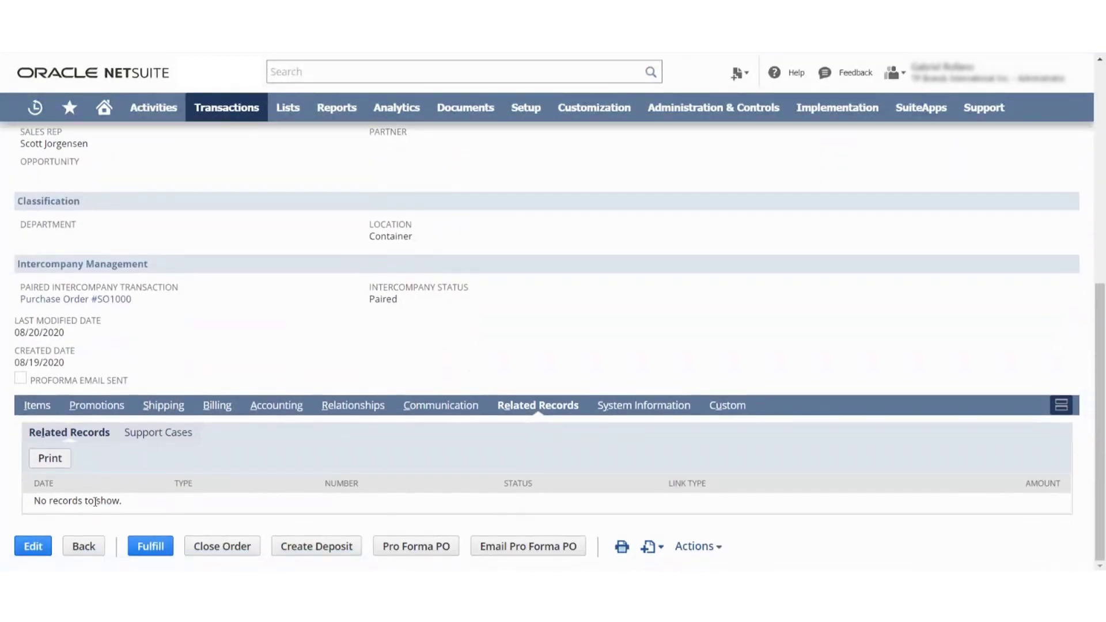
{"action": "mouse_move", "coordinate": [37, 408]}
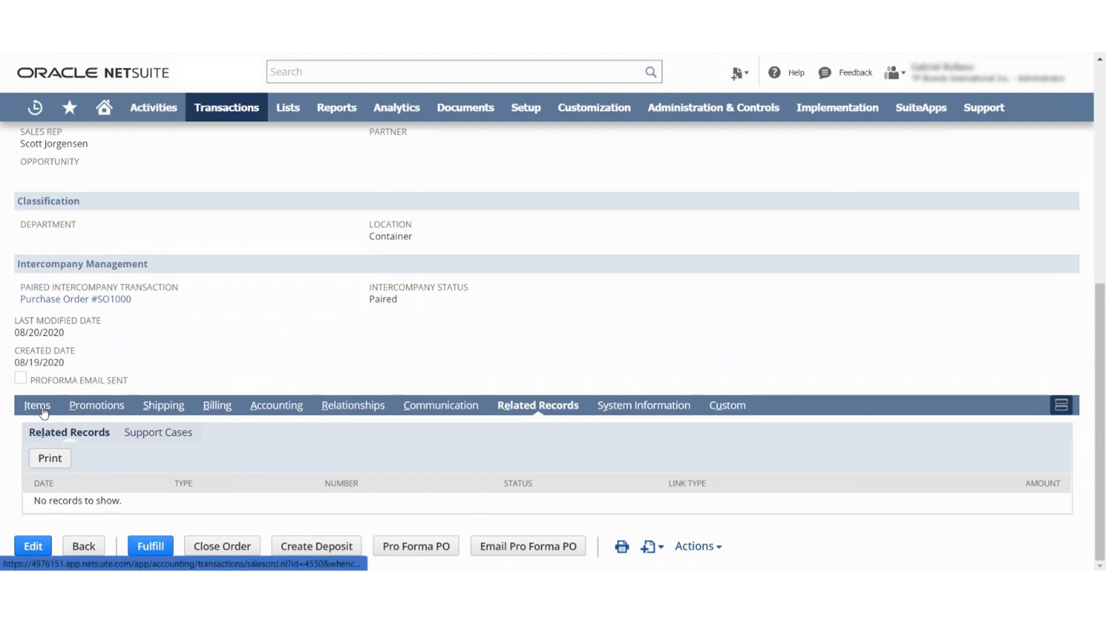
{"action": "left_click", "coordinate": [36, 405]}
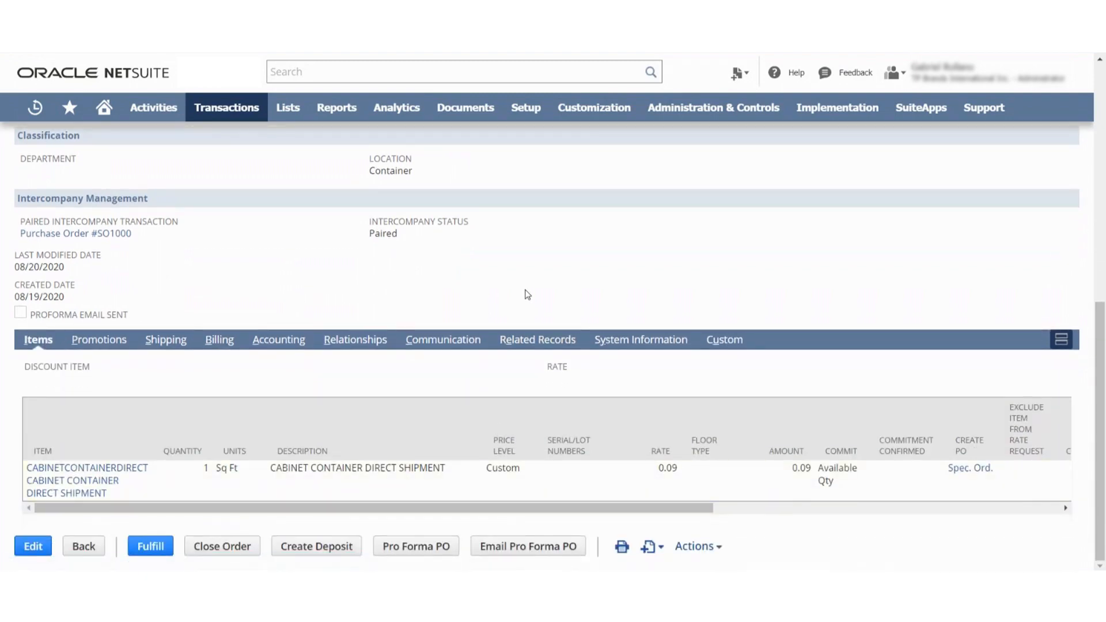
{"action": "mouse_move", "coordinate": [820, 315]}
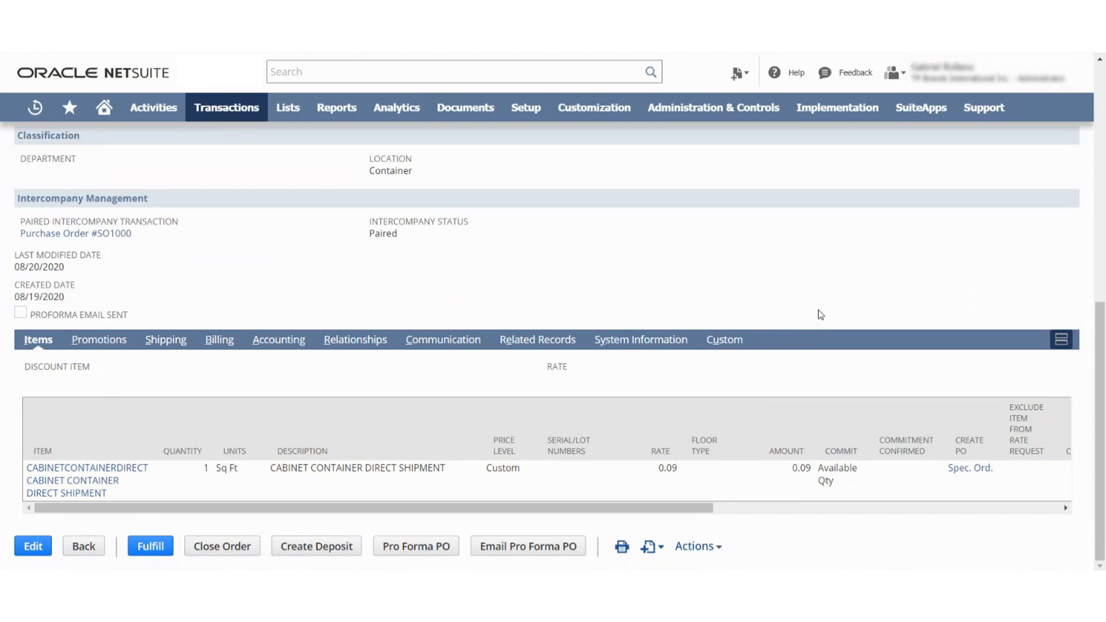
{"action": "mouse_move", "coordinate": [959, 307]}
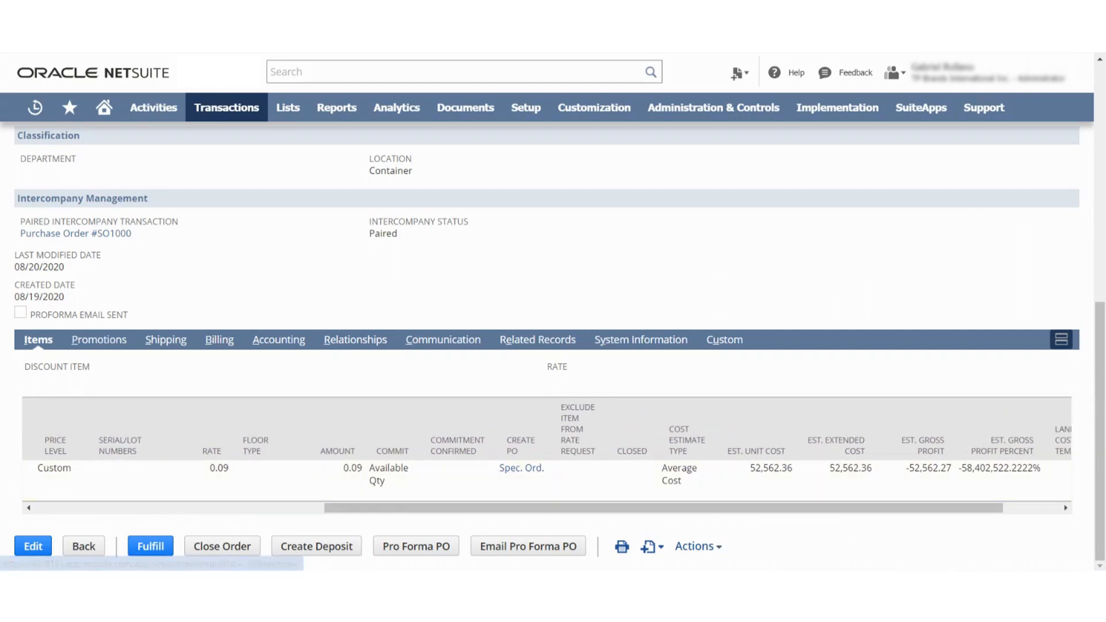
Use the Spec. Ord. link on the CABINETCONTAINERDIRECT line to create a purchase order.
{"action": "left_click", "coordinate": [32, 546]}
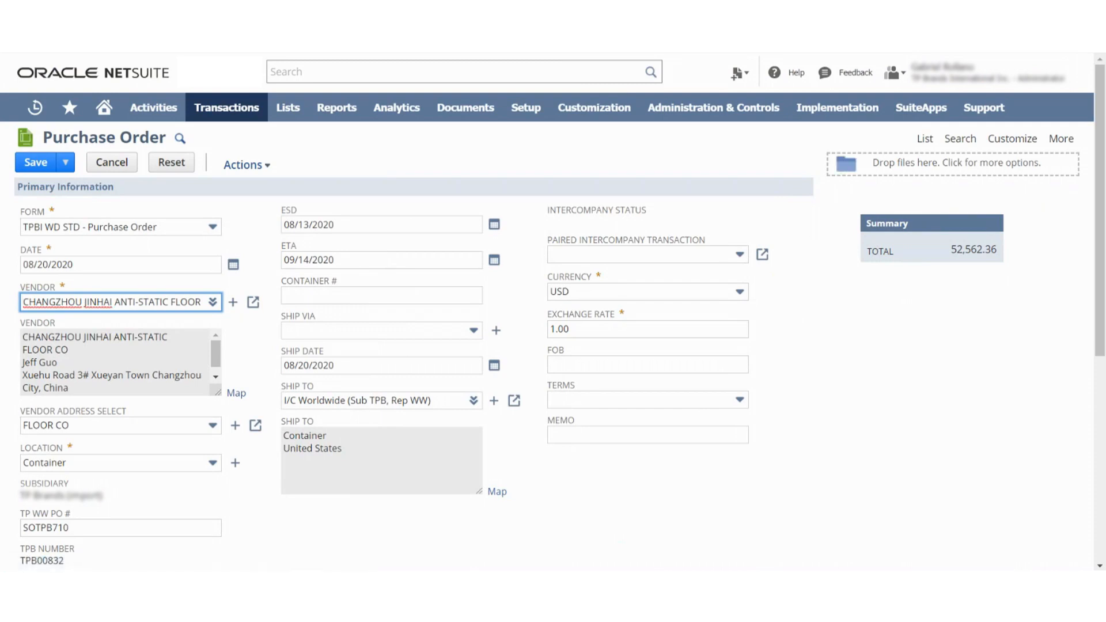
{"action": "left_click", "coordinate": [36, 162]}
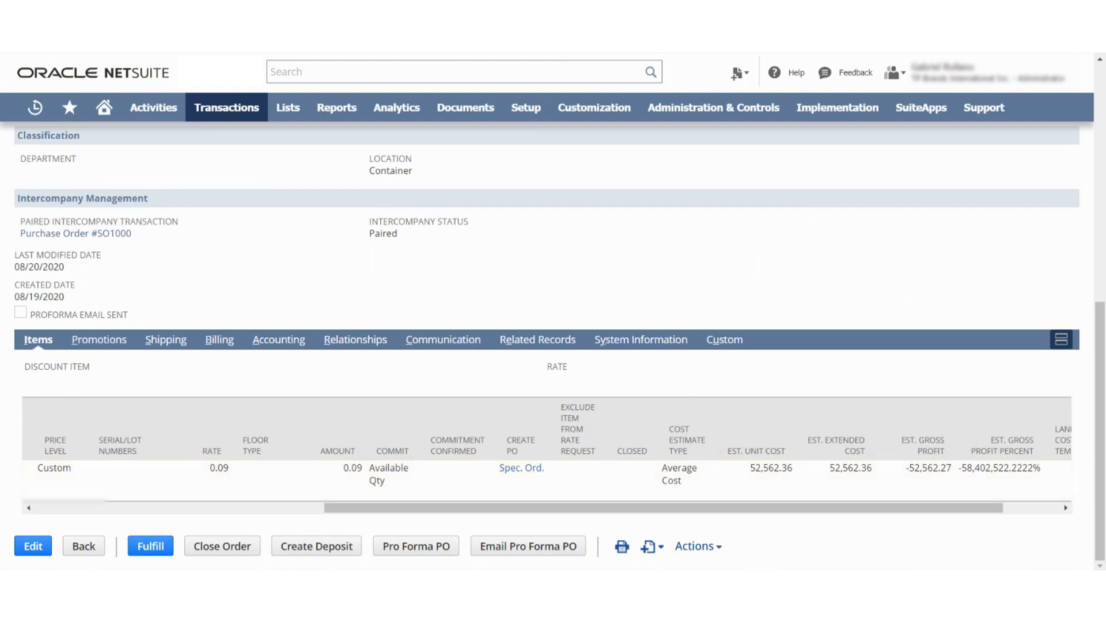
{"action": "left_click", "coordinate": [32, 546]}
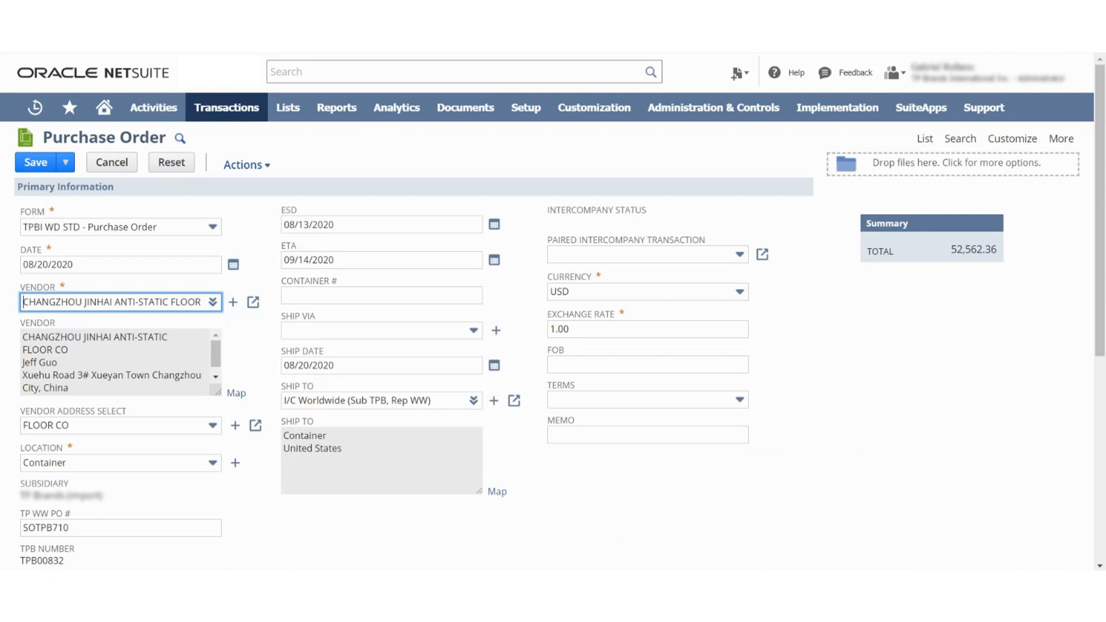
{"action": "left_click", "coordinate": [36, 162]}
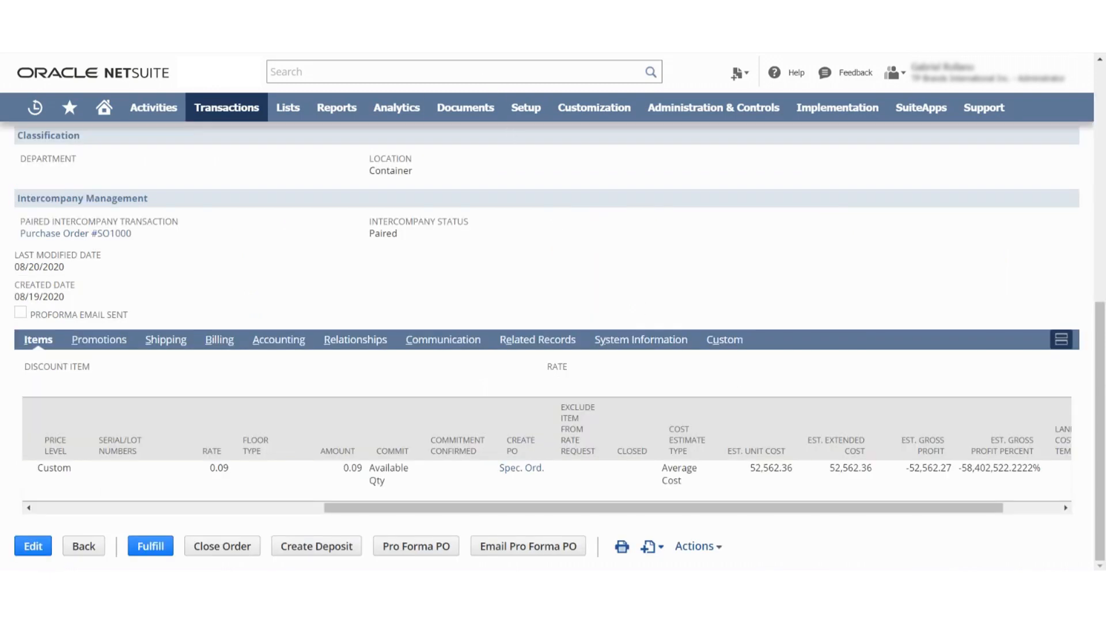
{"action": "mouse_move", "coordinate": [513, 437]}
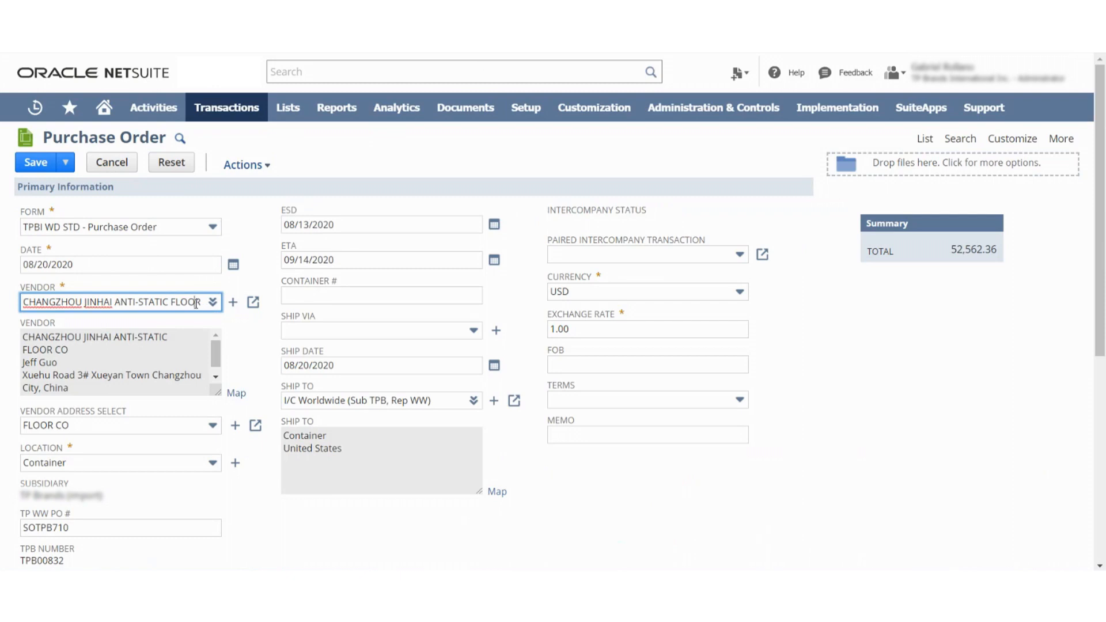
Pick MOREWOOD CABINETRY via 'mor' and save the 52,562.36 cabinet container purchase order.
{"action": "type", "text": "mor"}
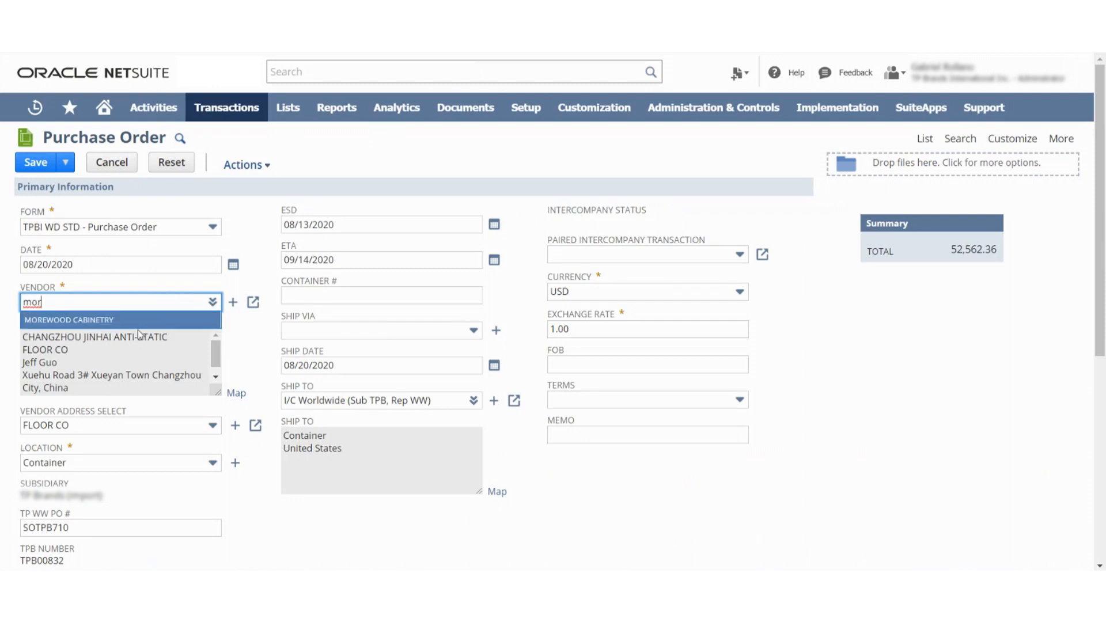
{"action": "mouse_move", "coordinate": [133, 325]}
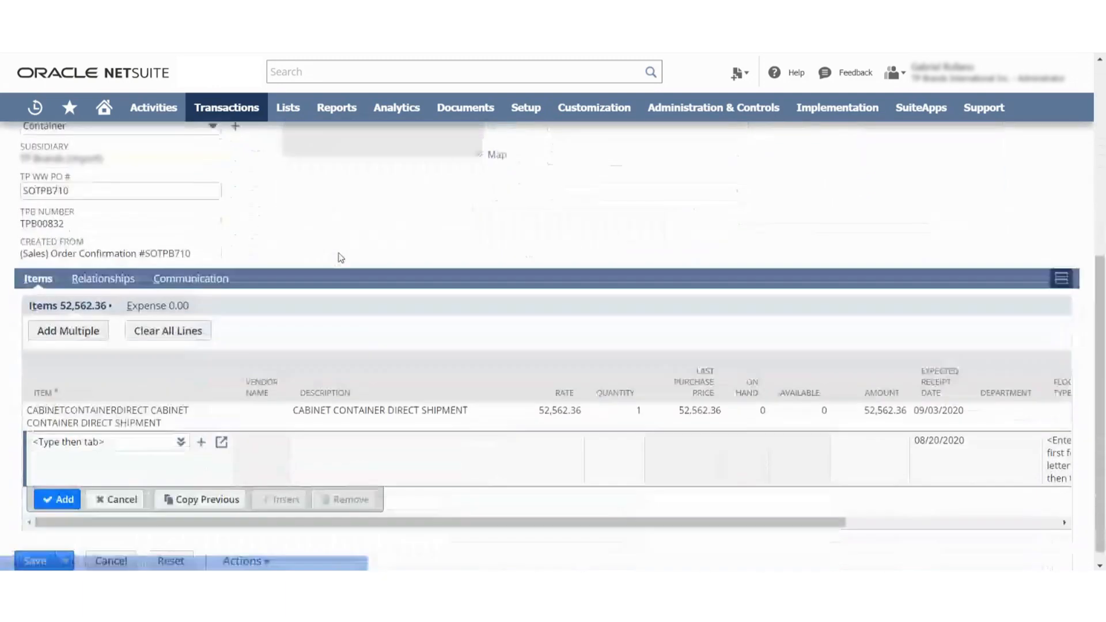
{"action": "scroll", "scroll_direction": "down", "scroll_amount": 3}
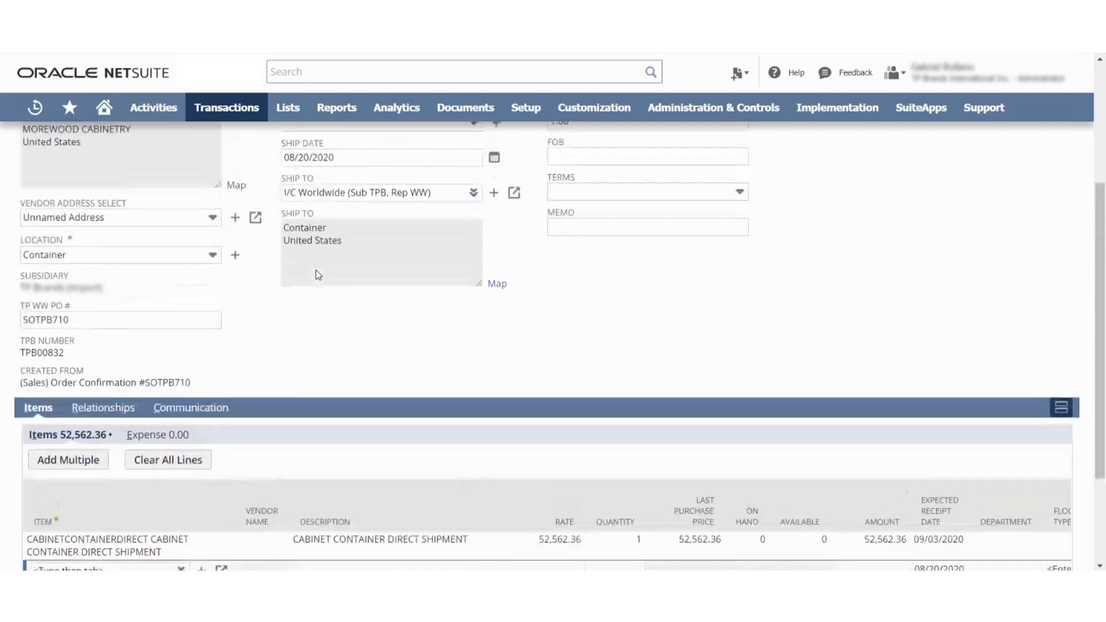
{"action": "scroll", "scroll_direction": "down", "scroll_amount": 3}
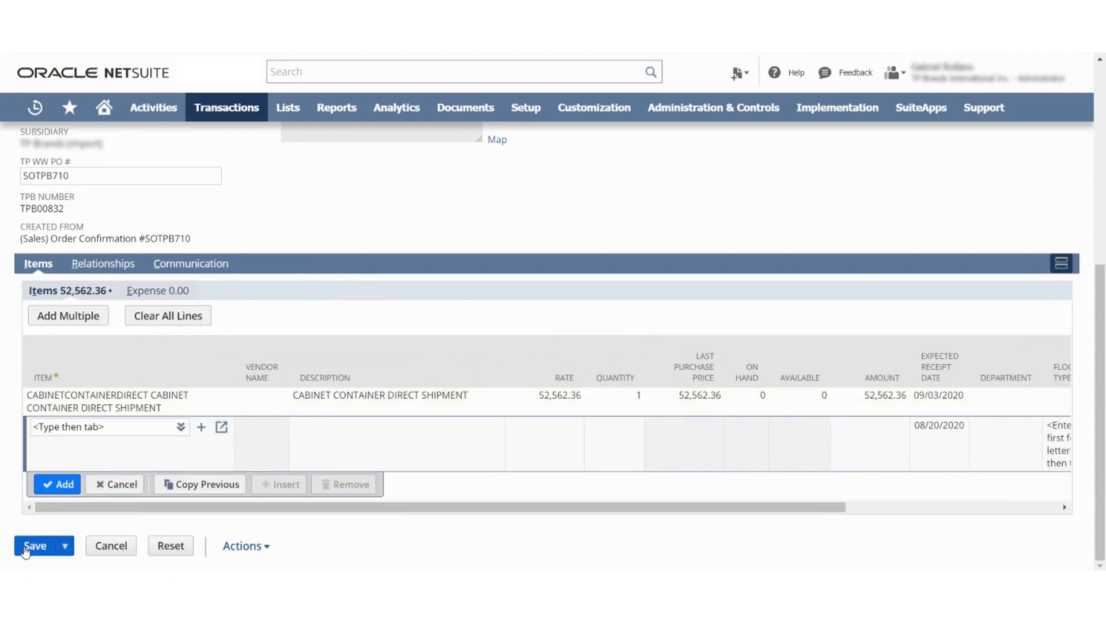
{"action": "left_click", "coordinate": [34, 545]}
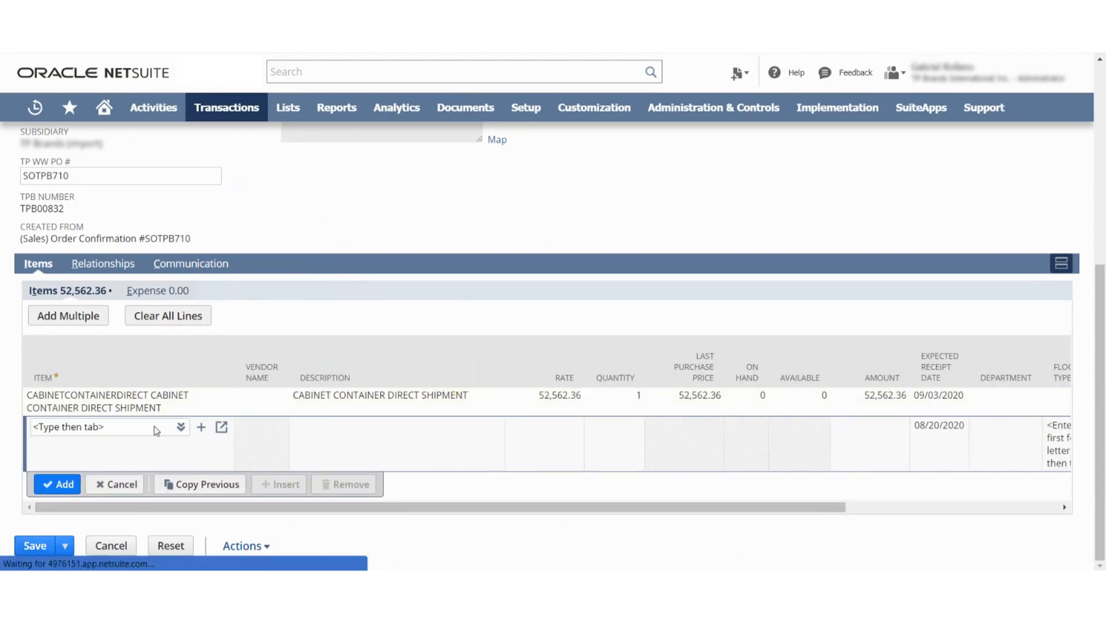